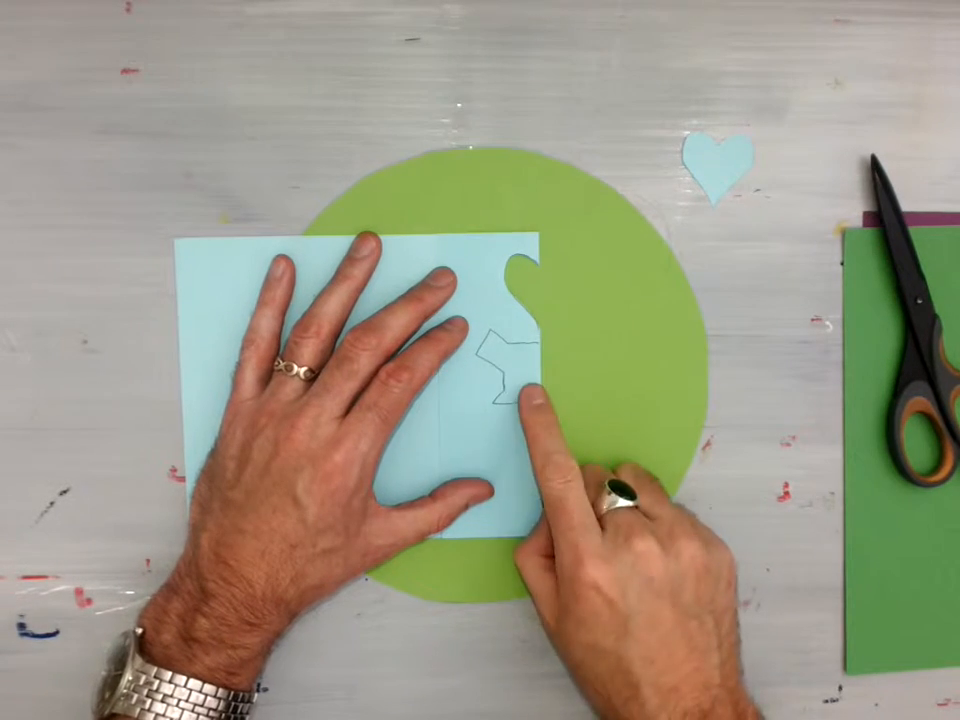
{"action": "mouse_move", "coordinate": [620, 470]}
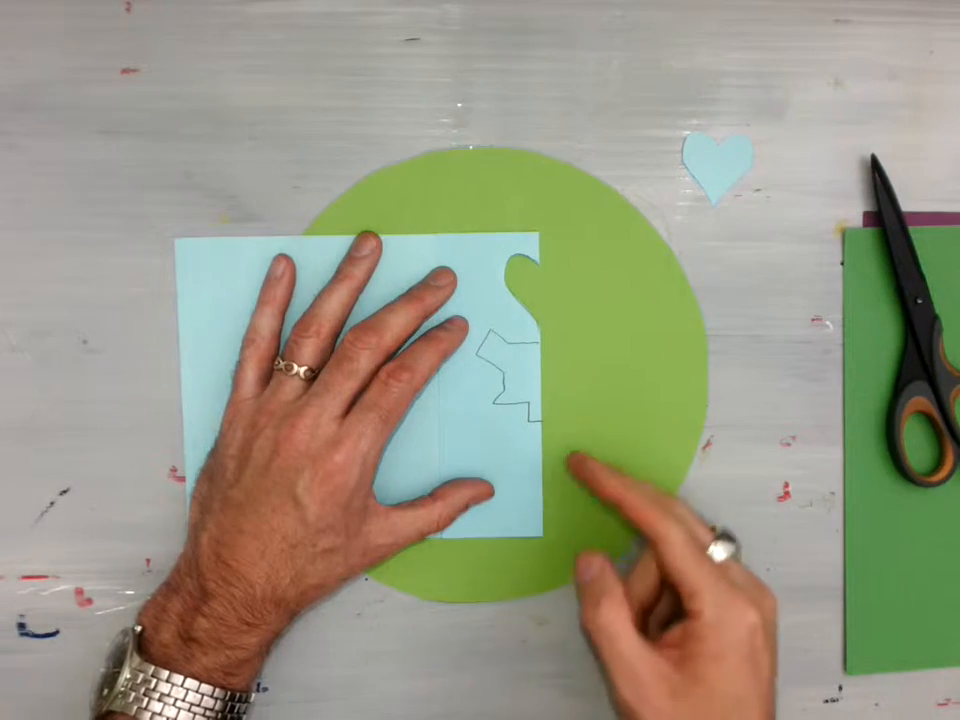